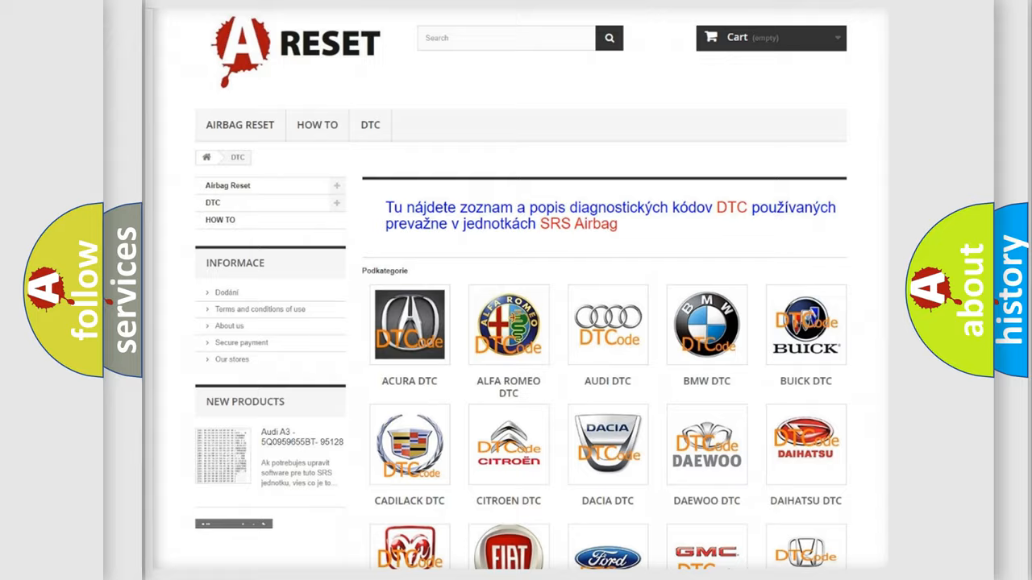
{"action": "scroll", "scroll_direction": "down", "scroll_amount": 3}
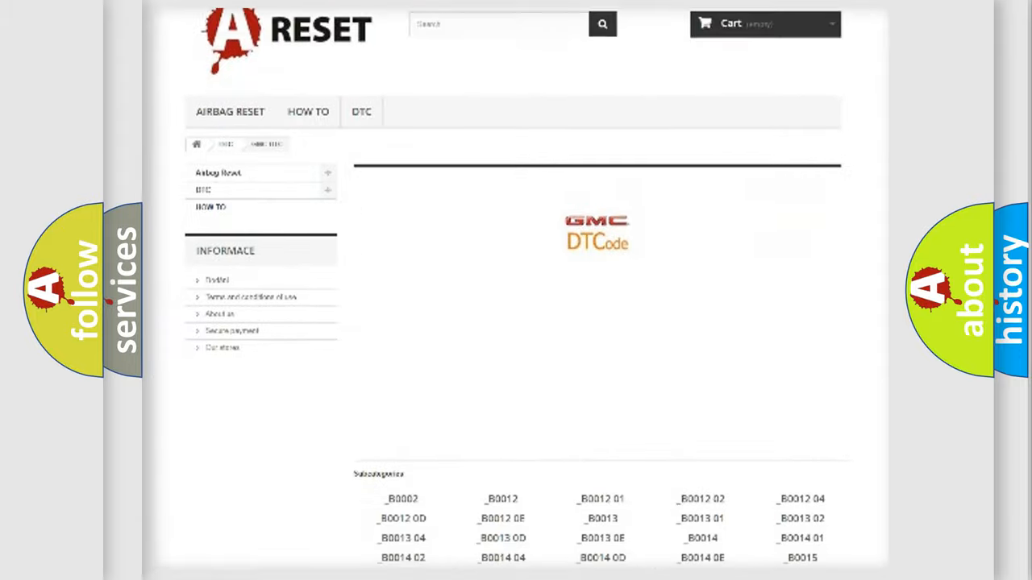
{"action": "scroll", "scroll_direction": "down", "scroll_amount": 3}
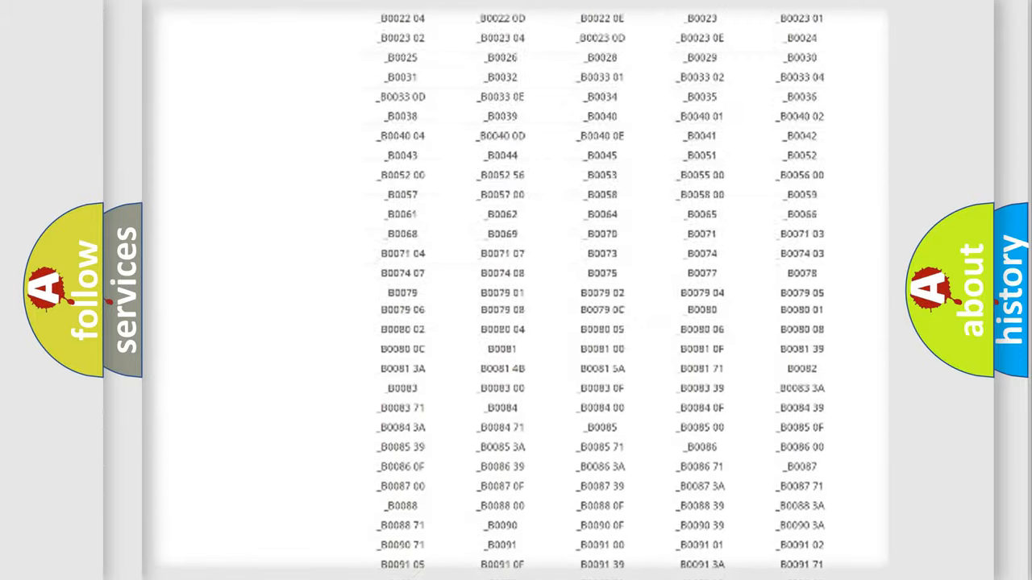